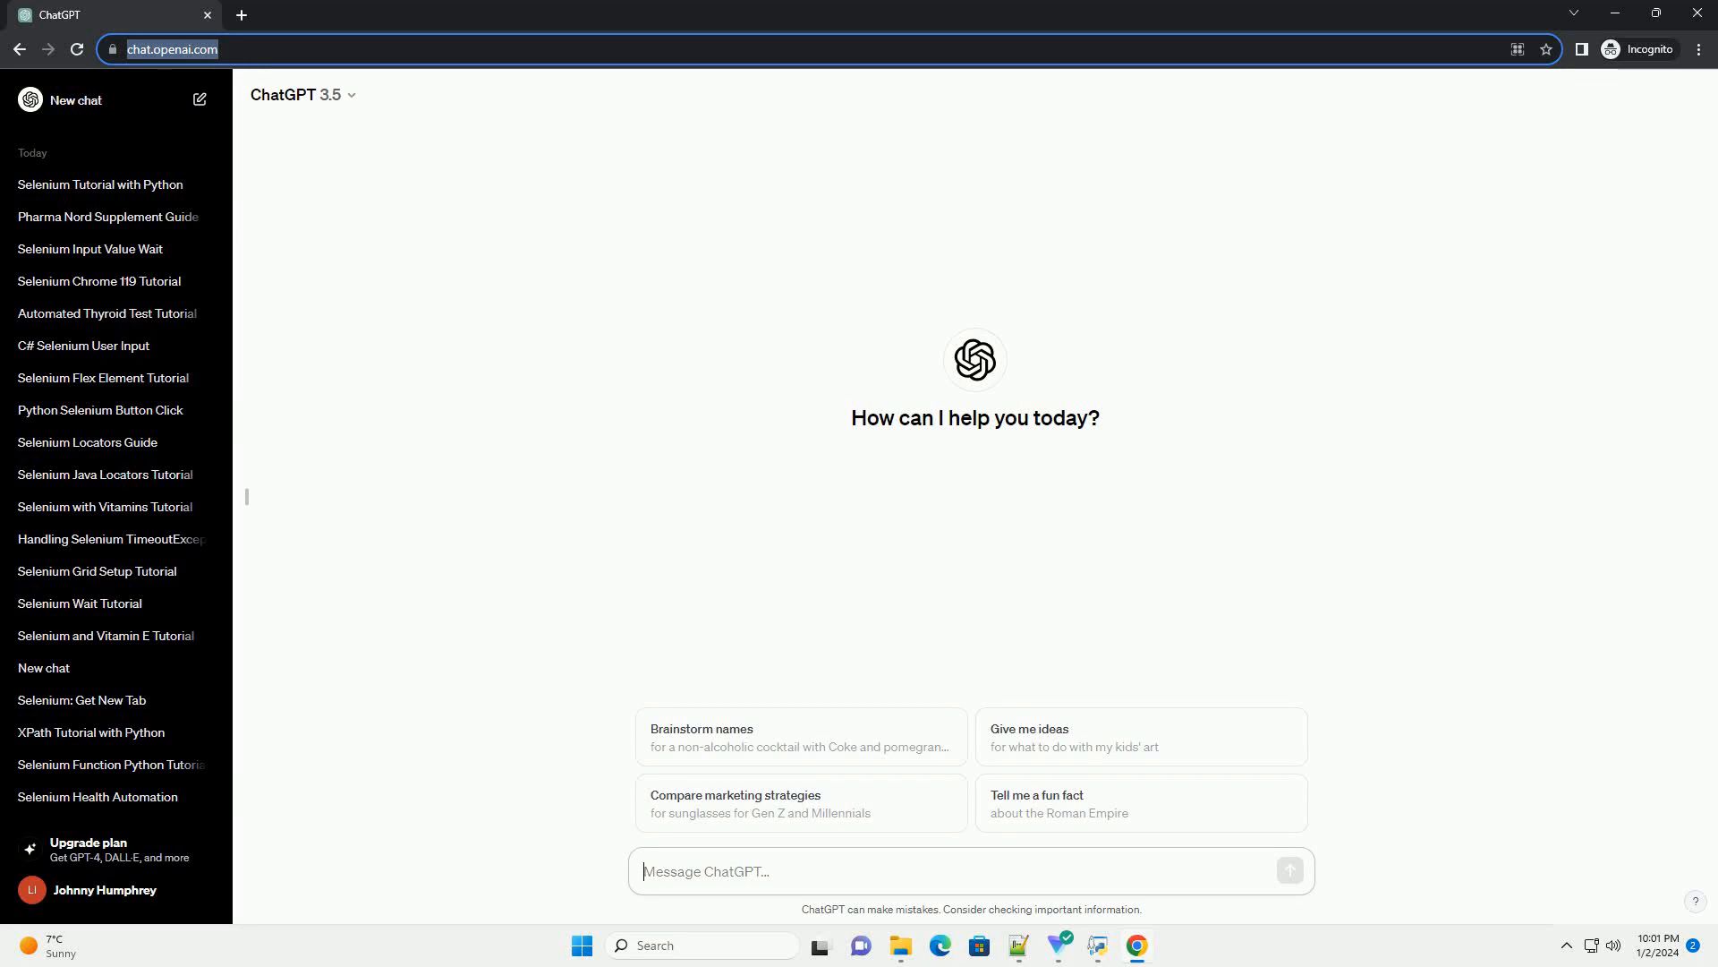
Step: Send a request for a Selenium Python mouse-movement tutorial with a code example
left_click(1291, 870)
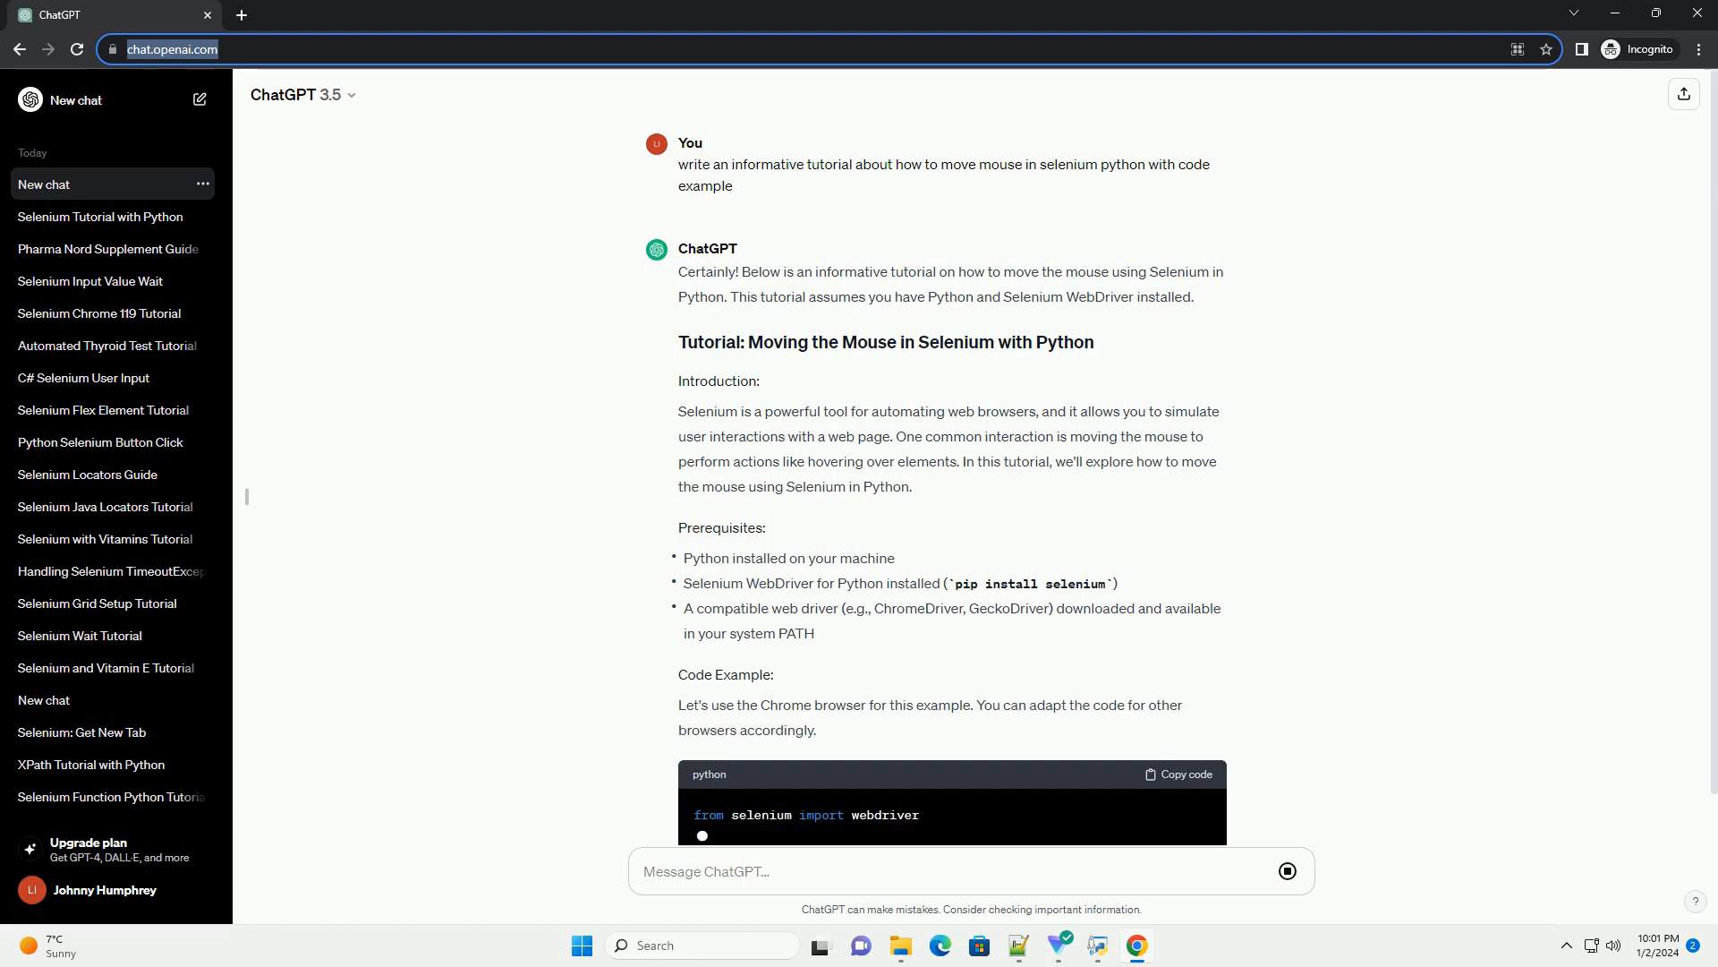
Step: Scroll through the generating answer until the full ActionChains hover code block is visible
scroll("down", 3)
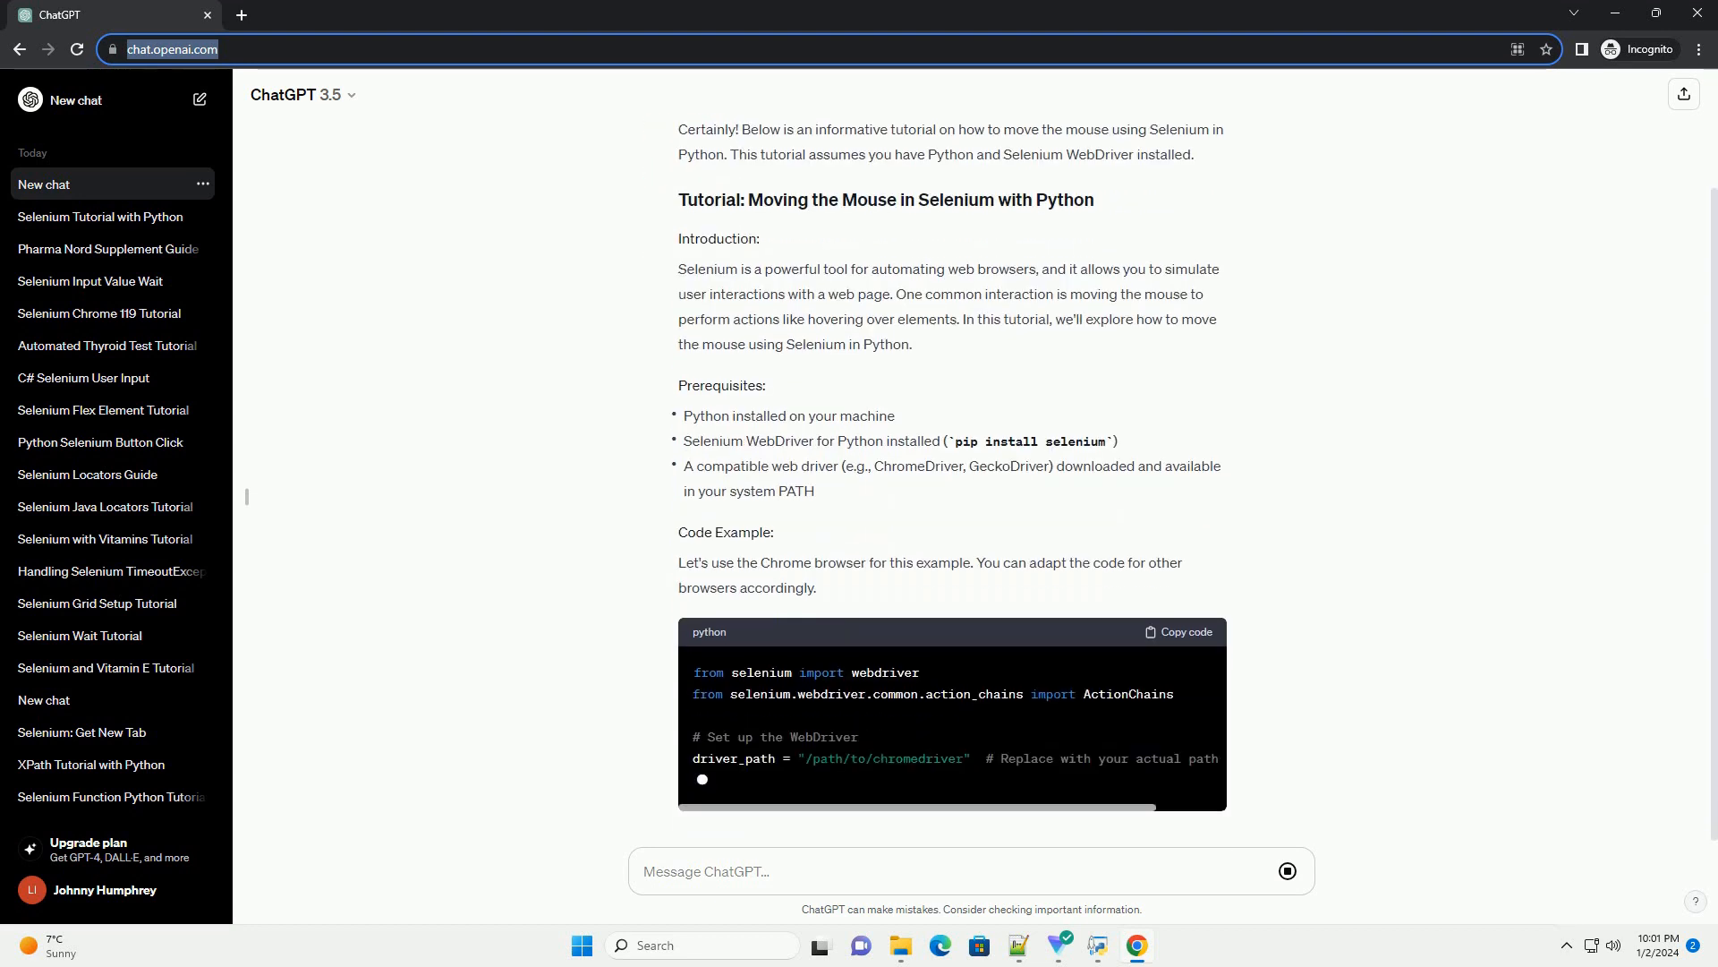
scroll("down", 3)
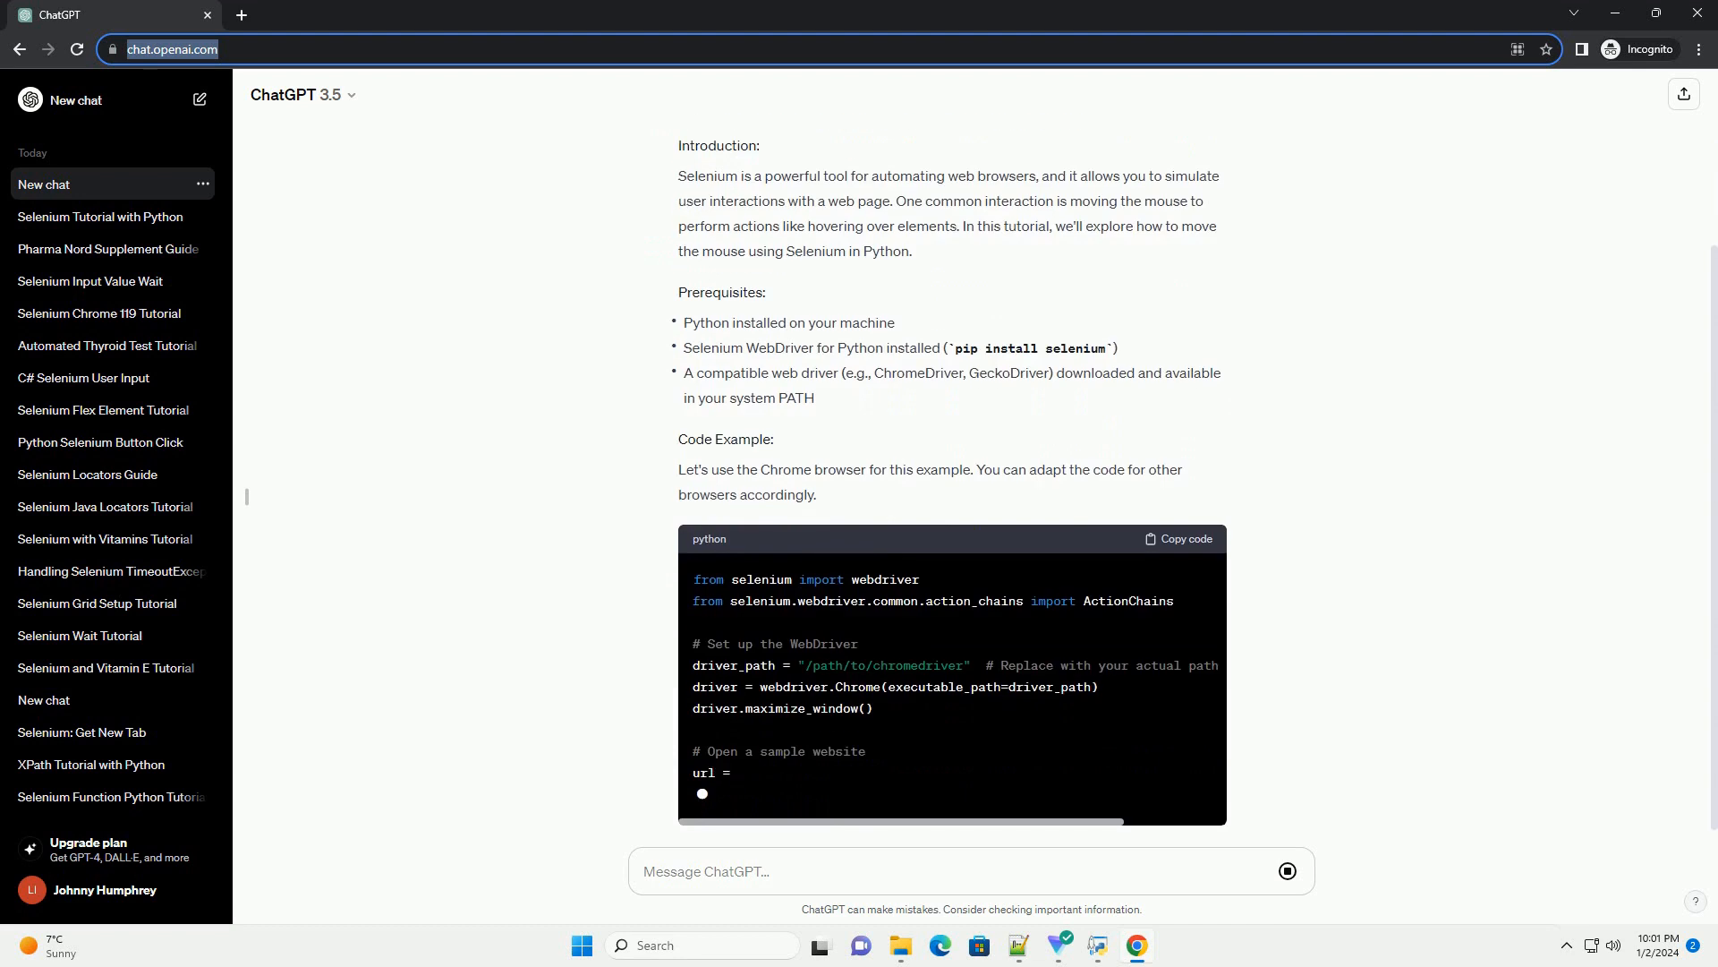
scroll("down", 3)
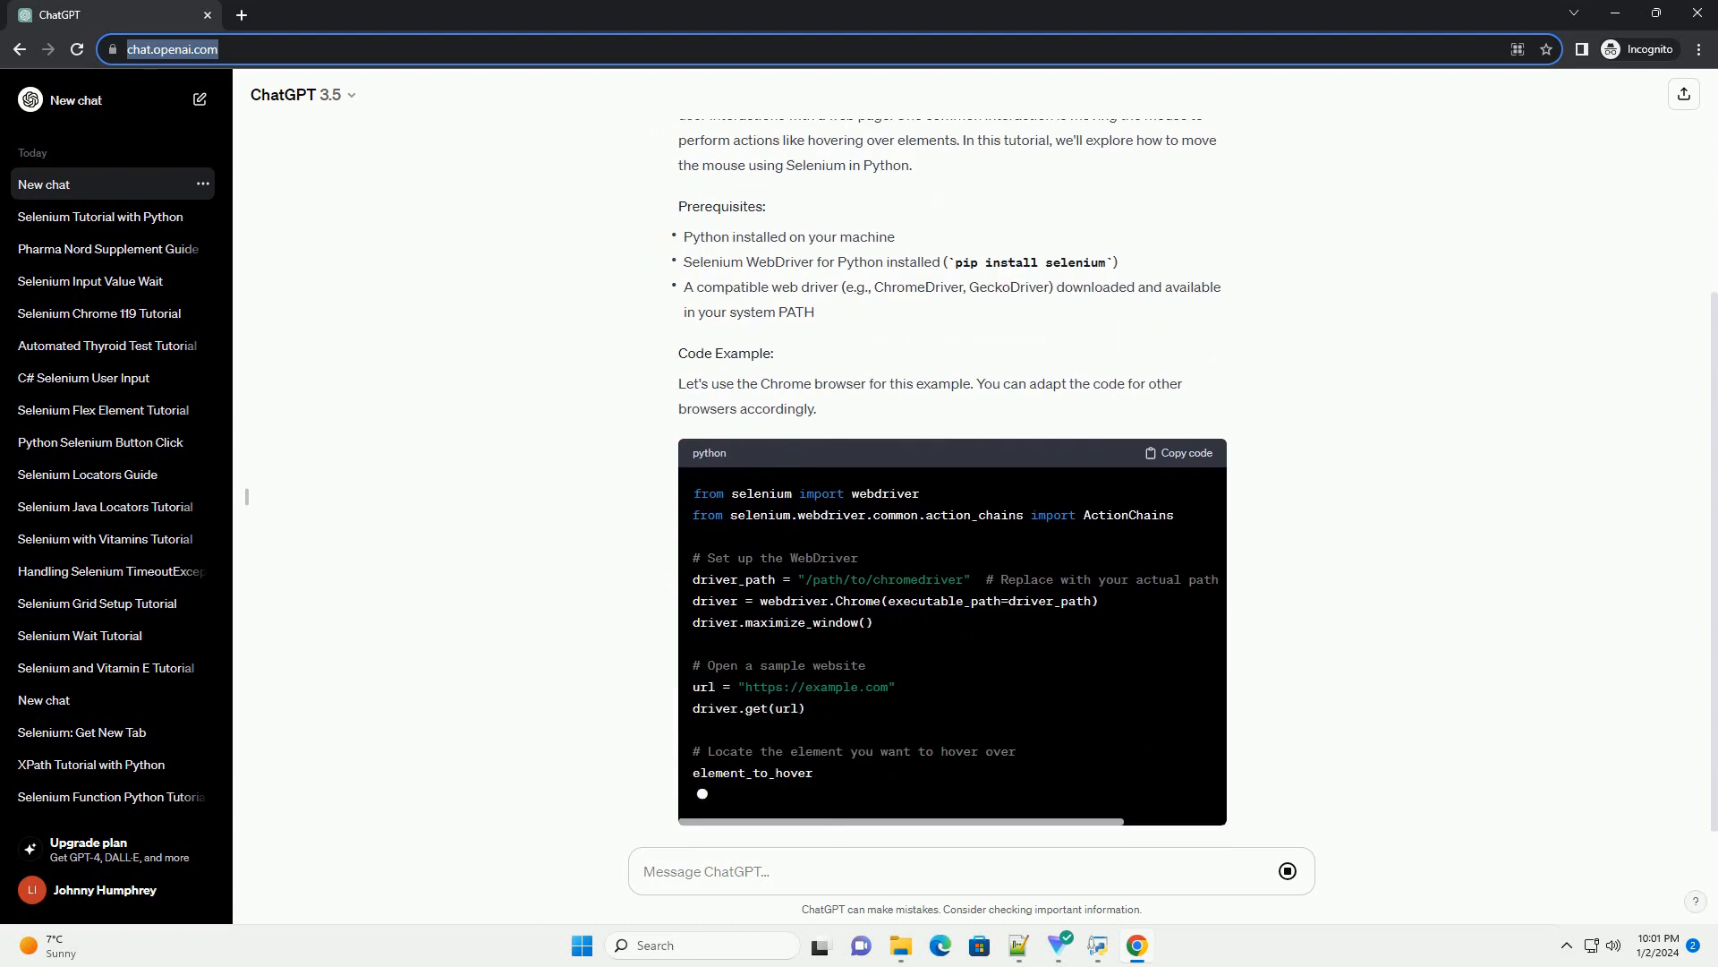
scroll("down", 3)
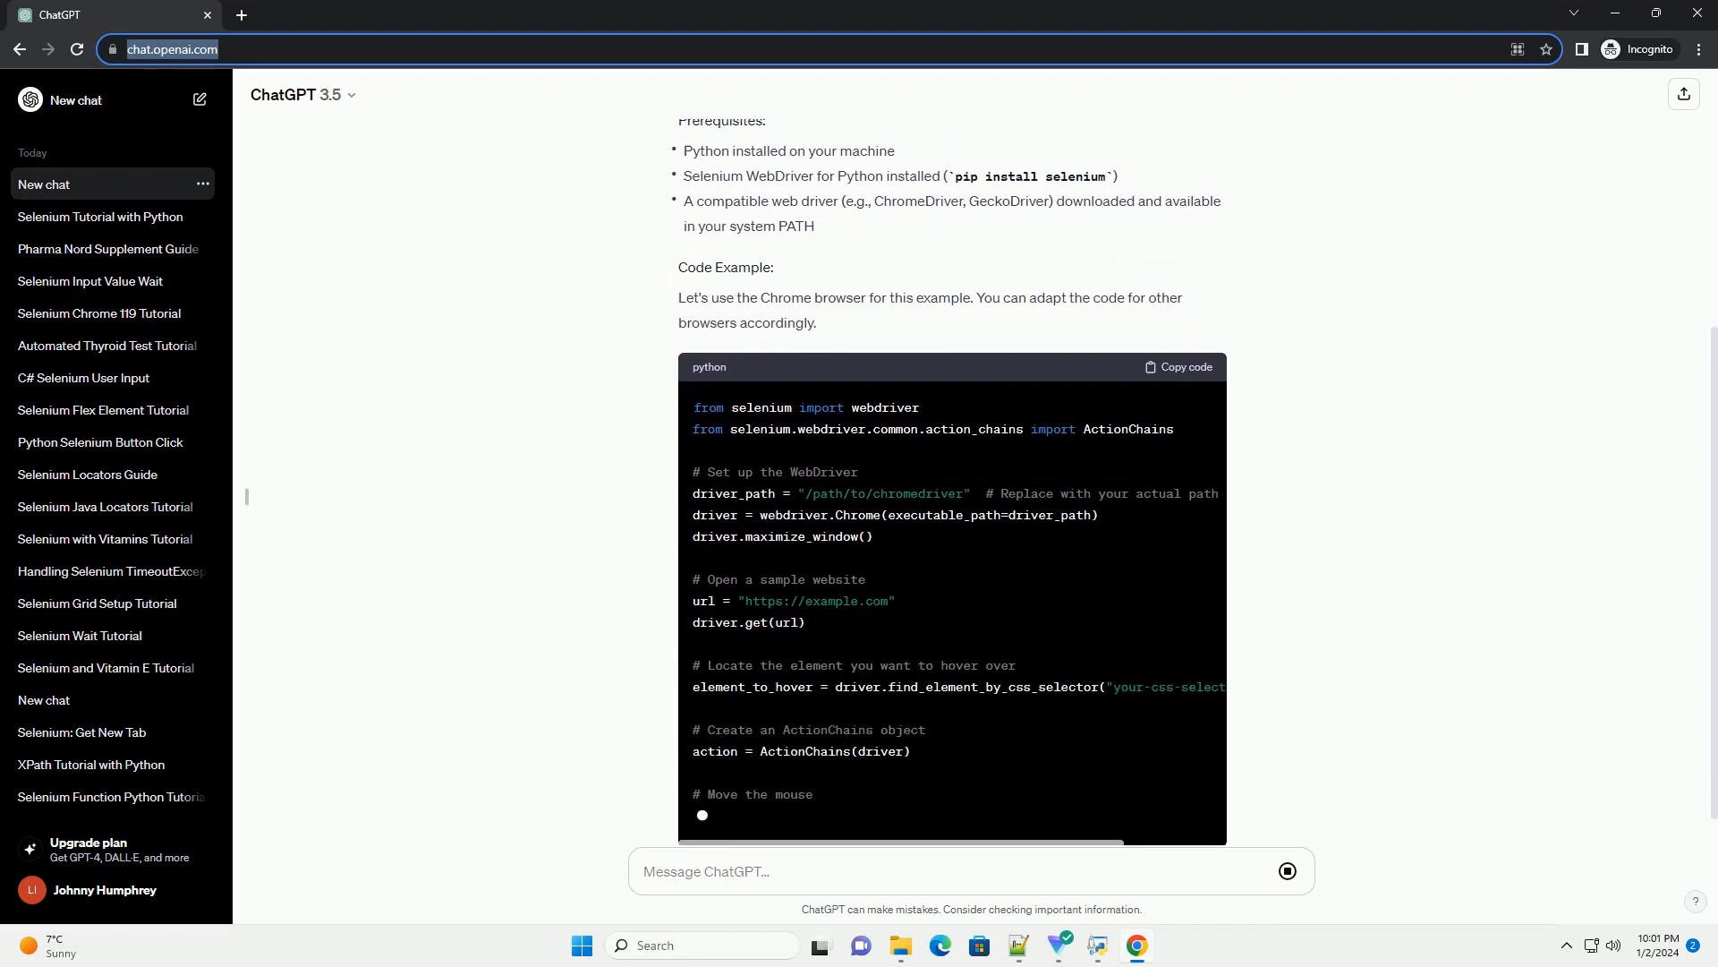
scroll("down", 3)
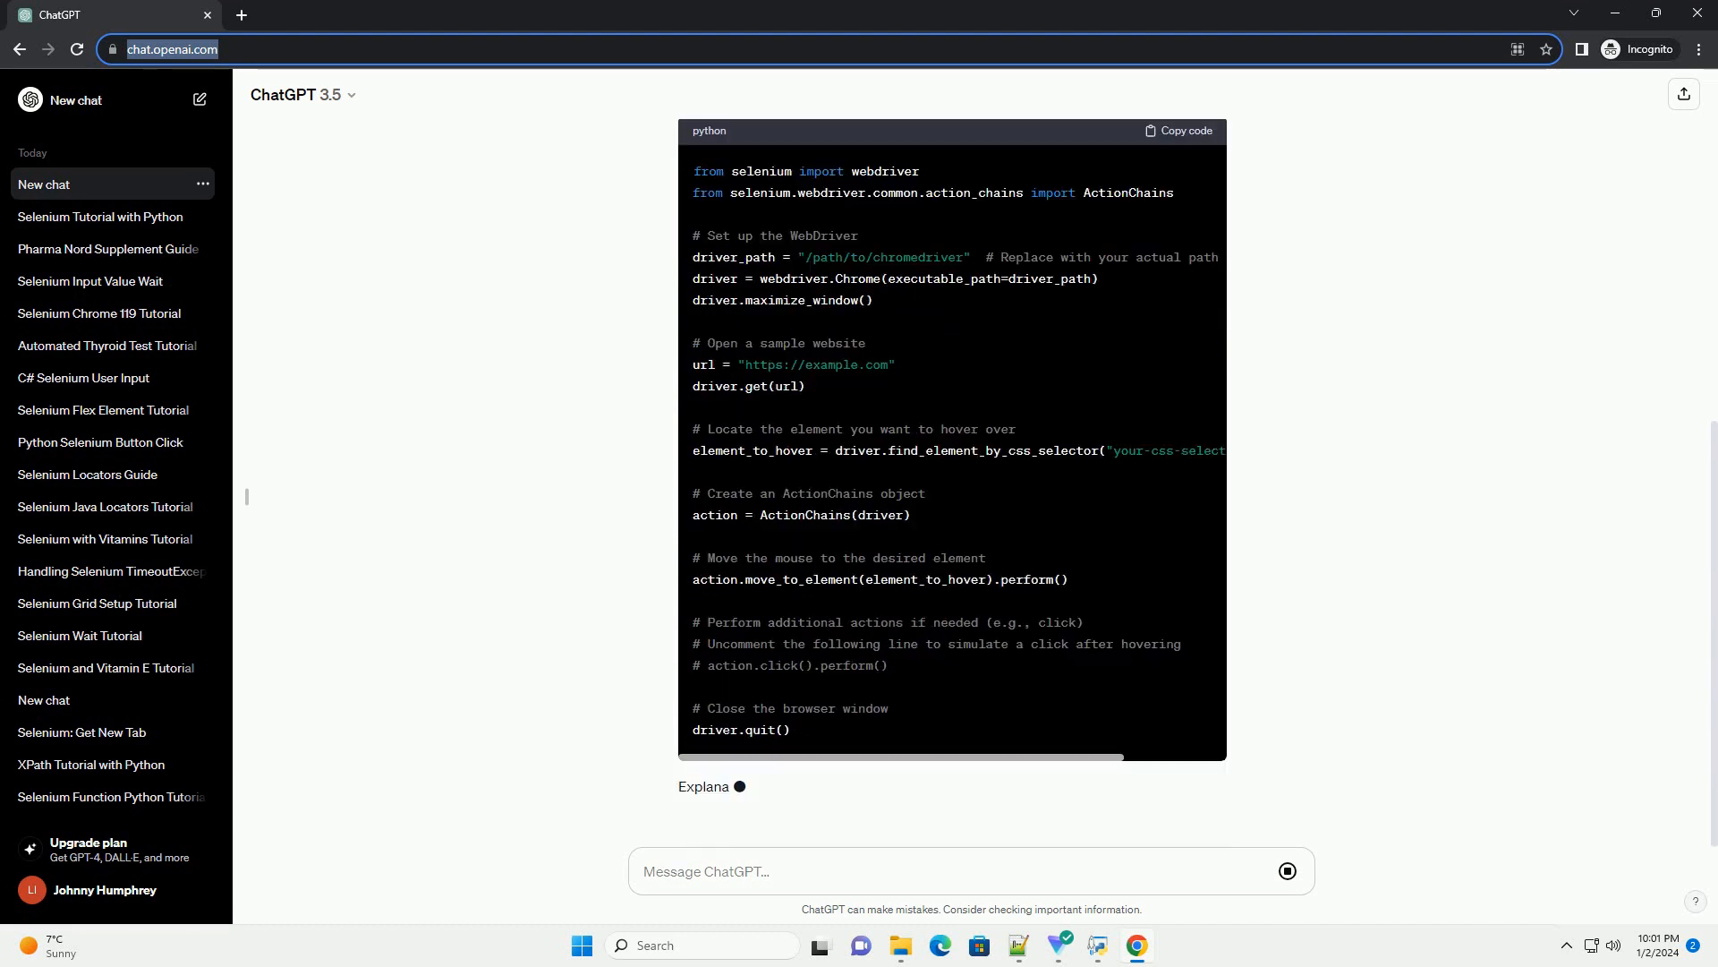
Step: Scroll past the code to read the eight-step explanation list and the conclusion paragraph
scroll("down", 3)
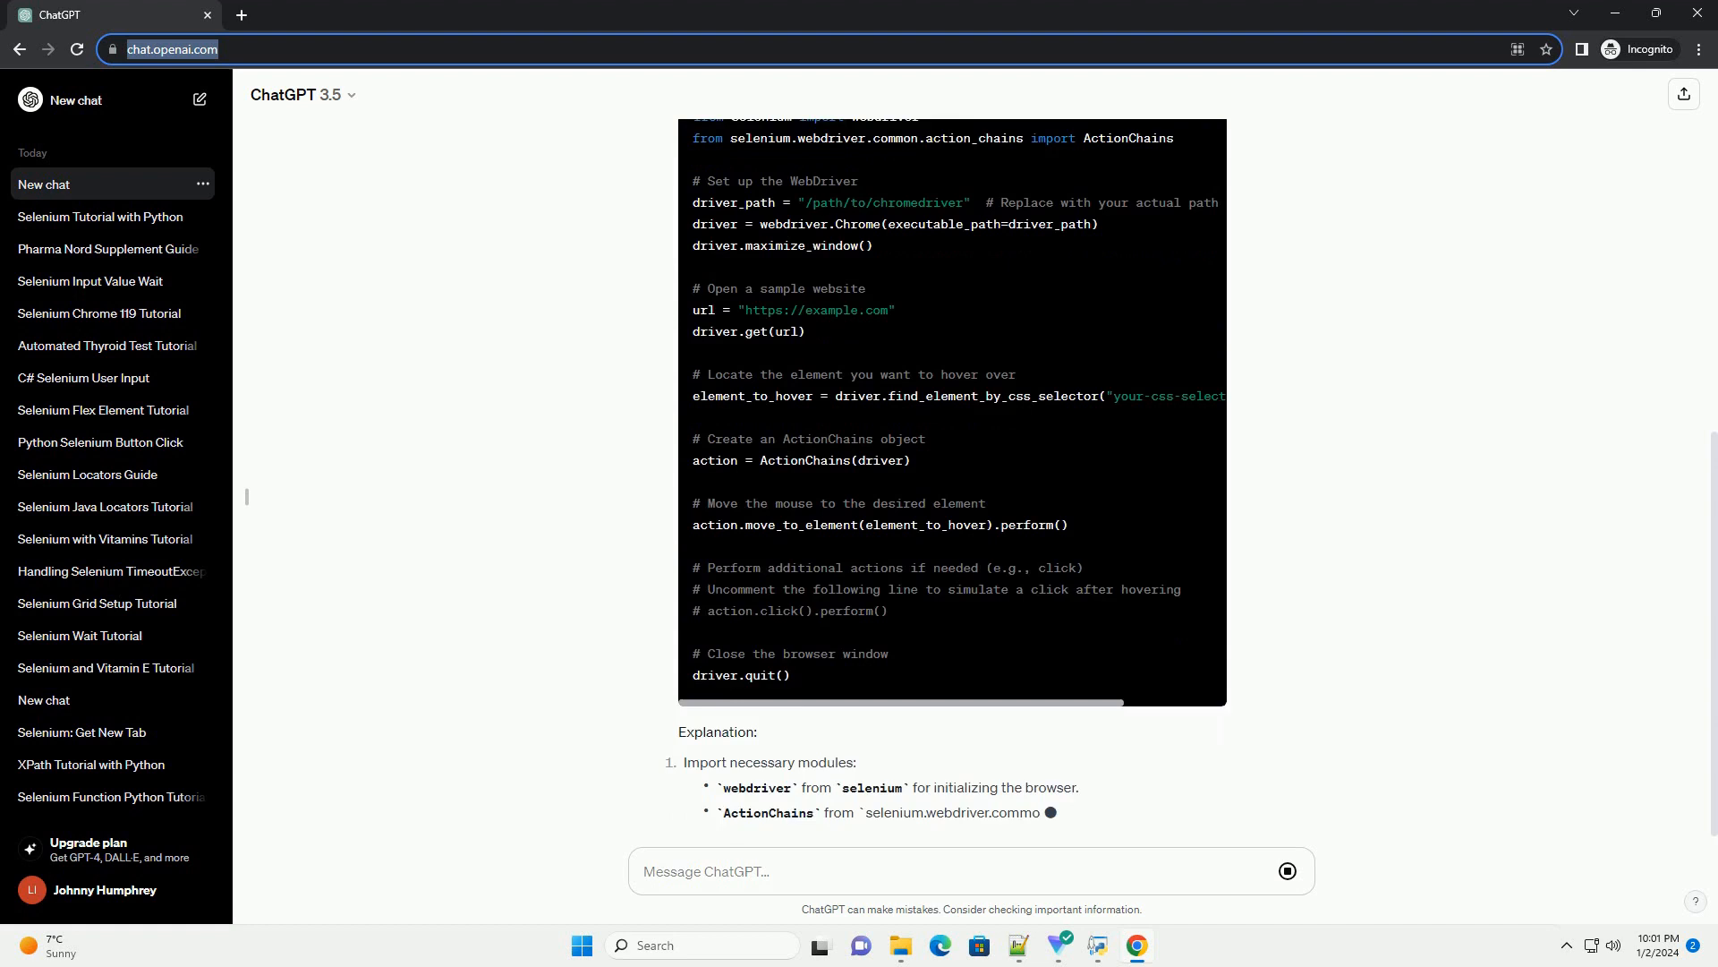
scroll("down", 3)
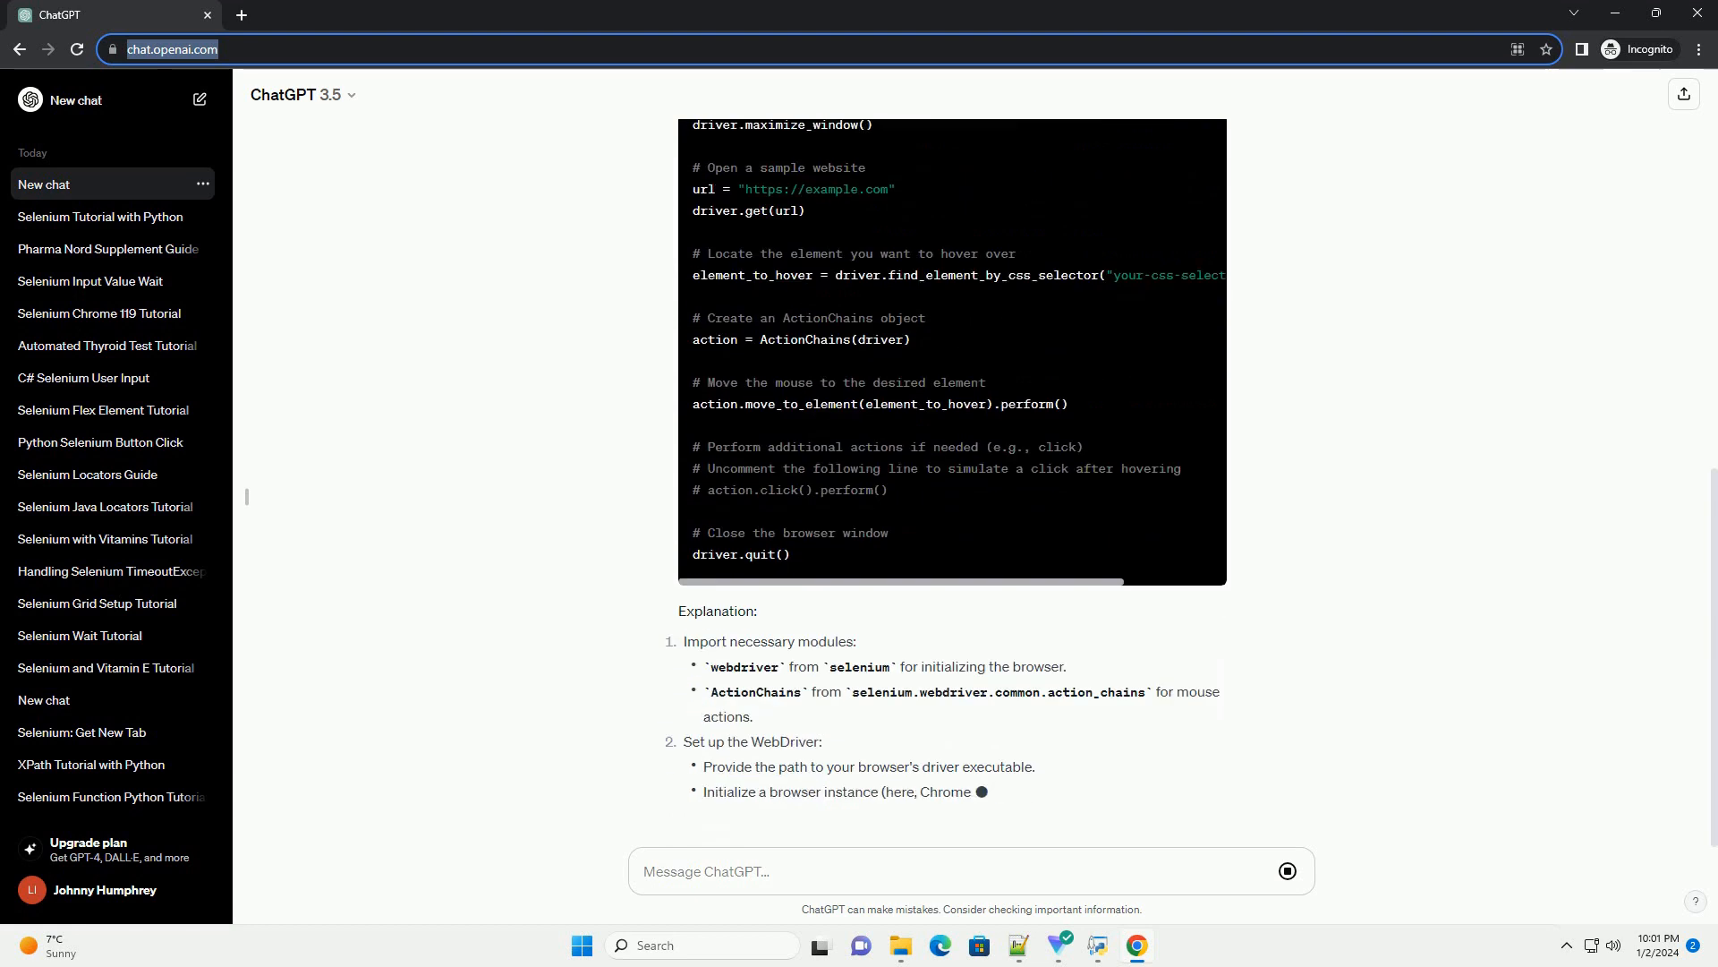
scroll("down", 3)
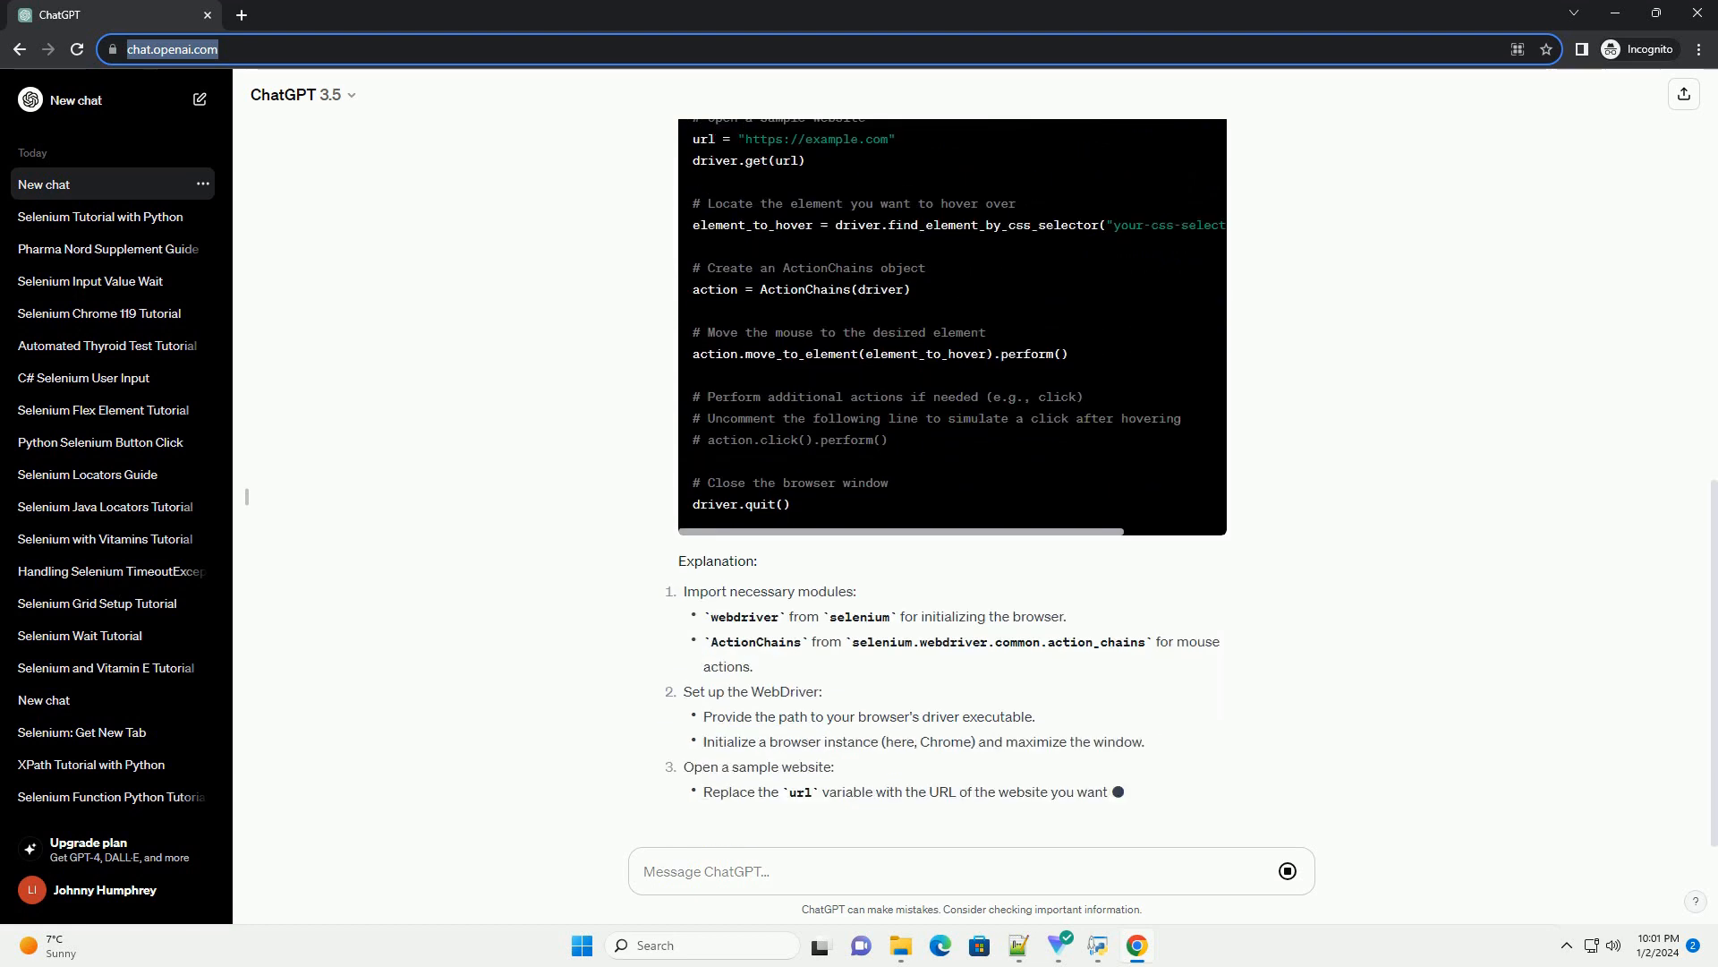
scroll("down", 3)
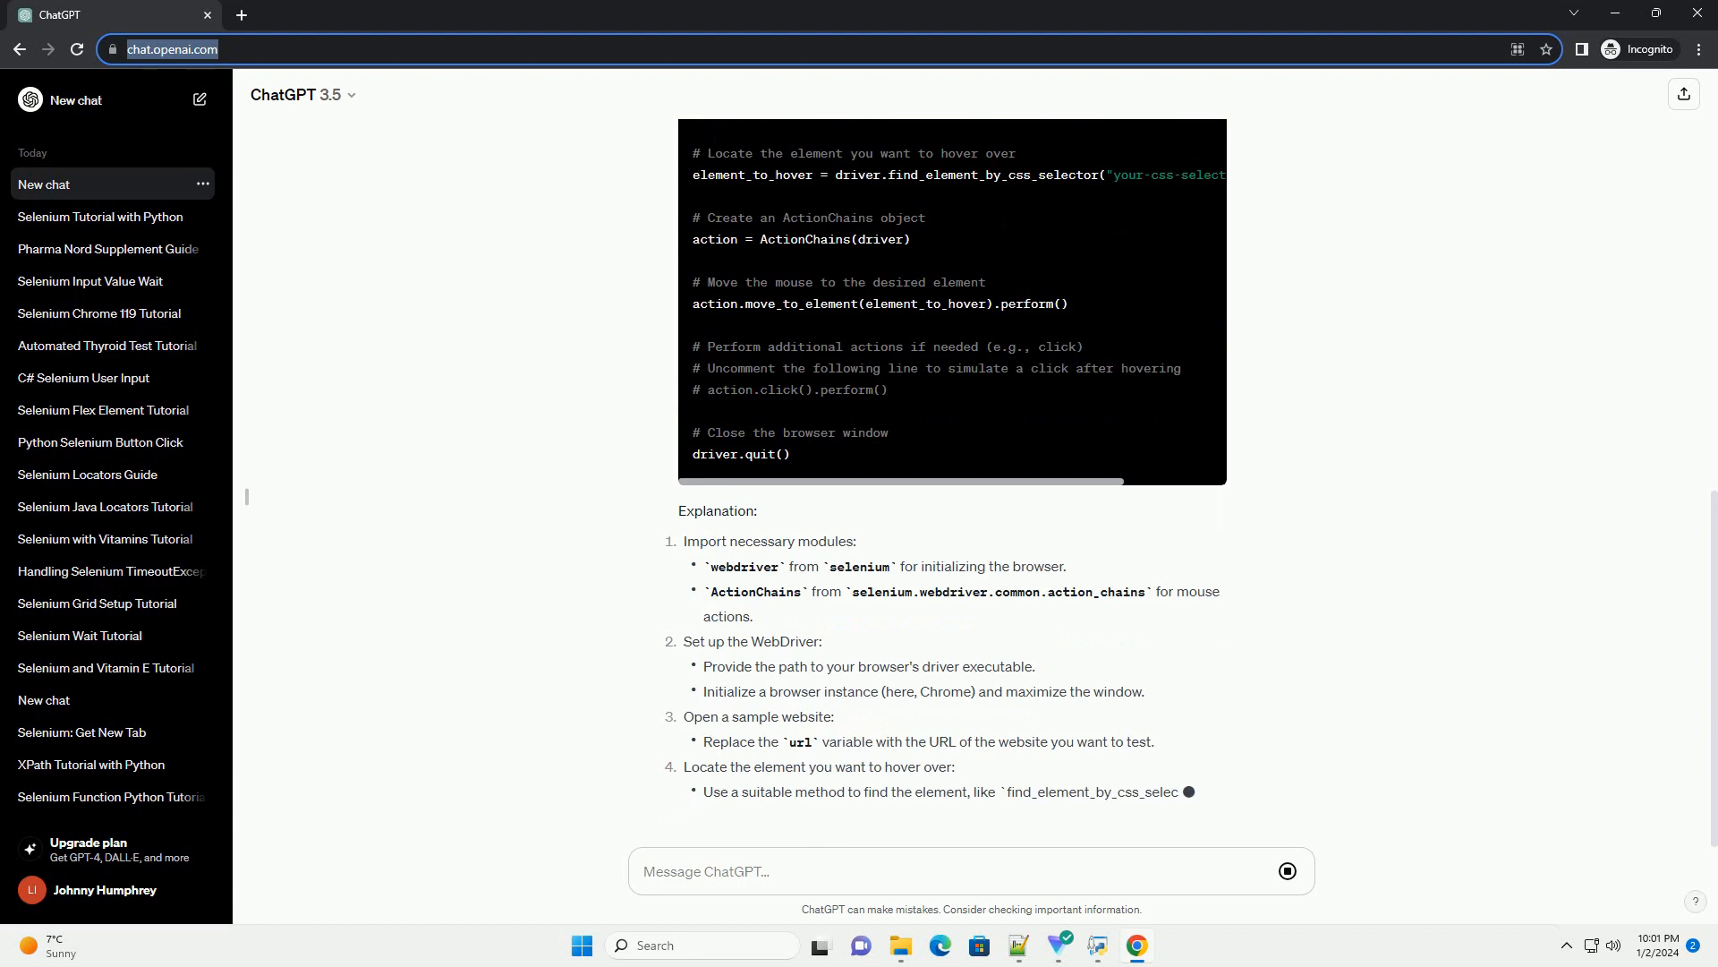
scroll("down", 3)
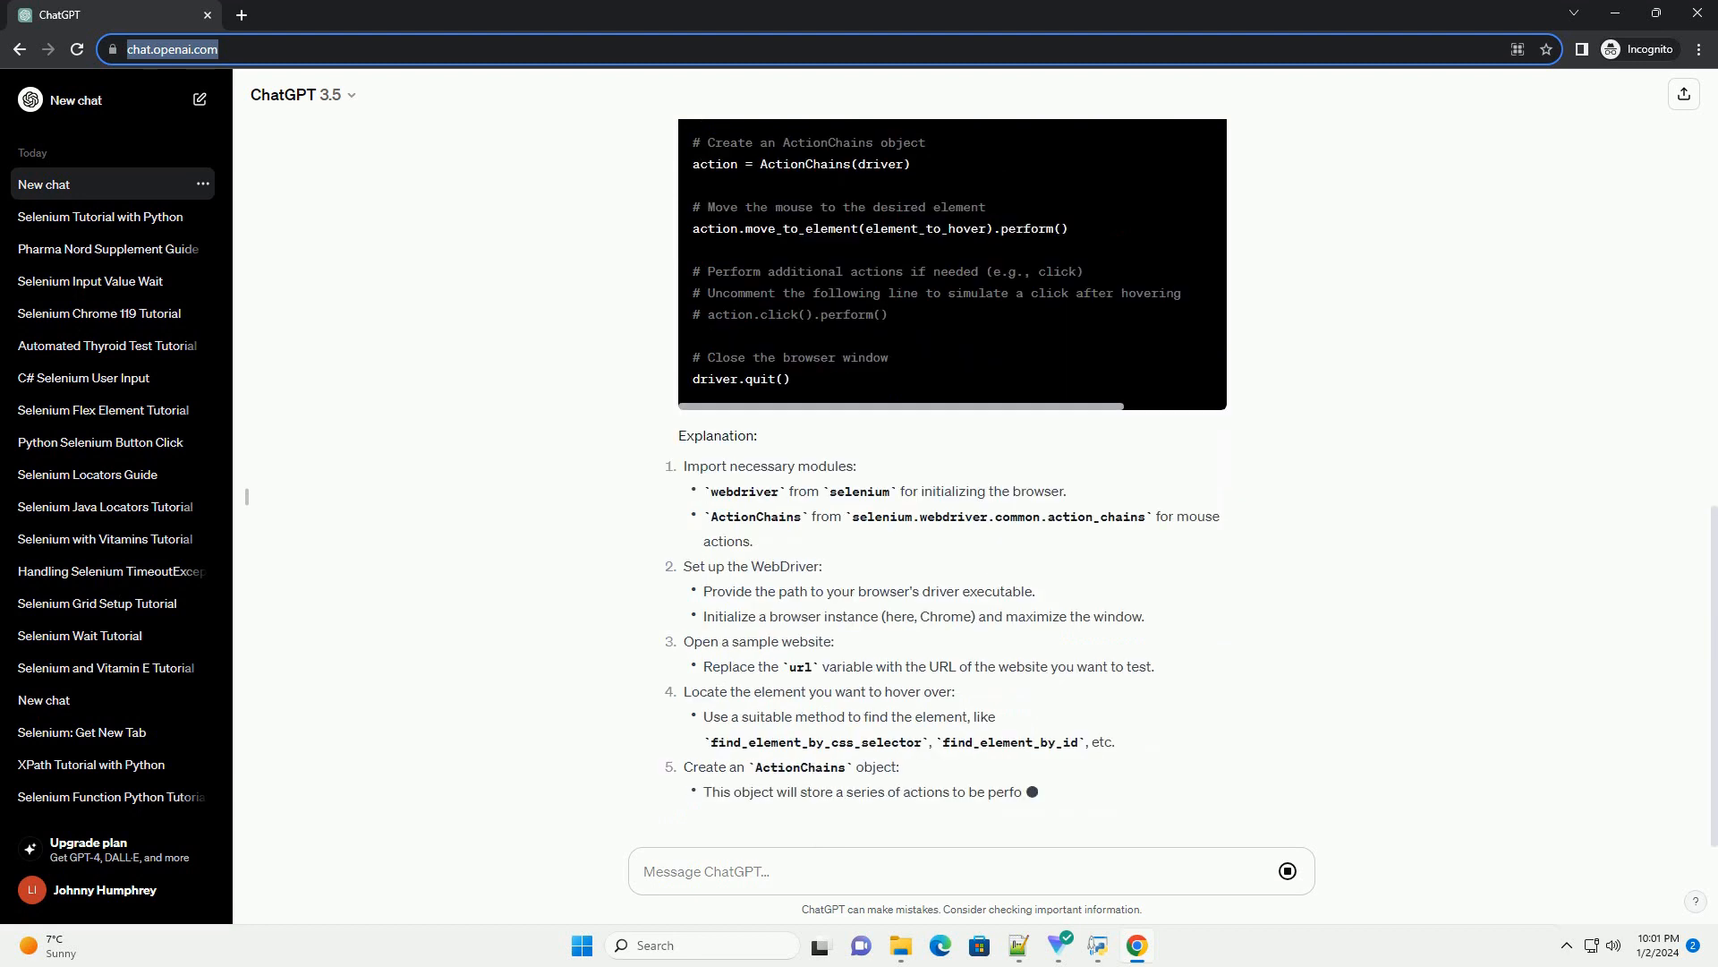
scroll("down", 3)
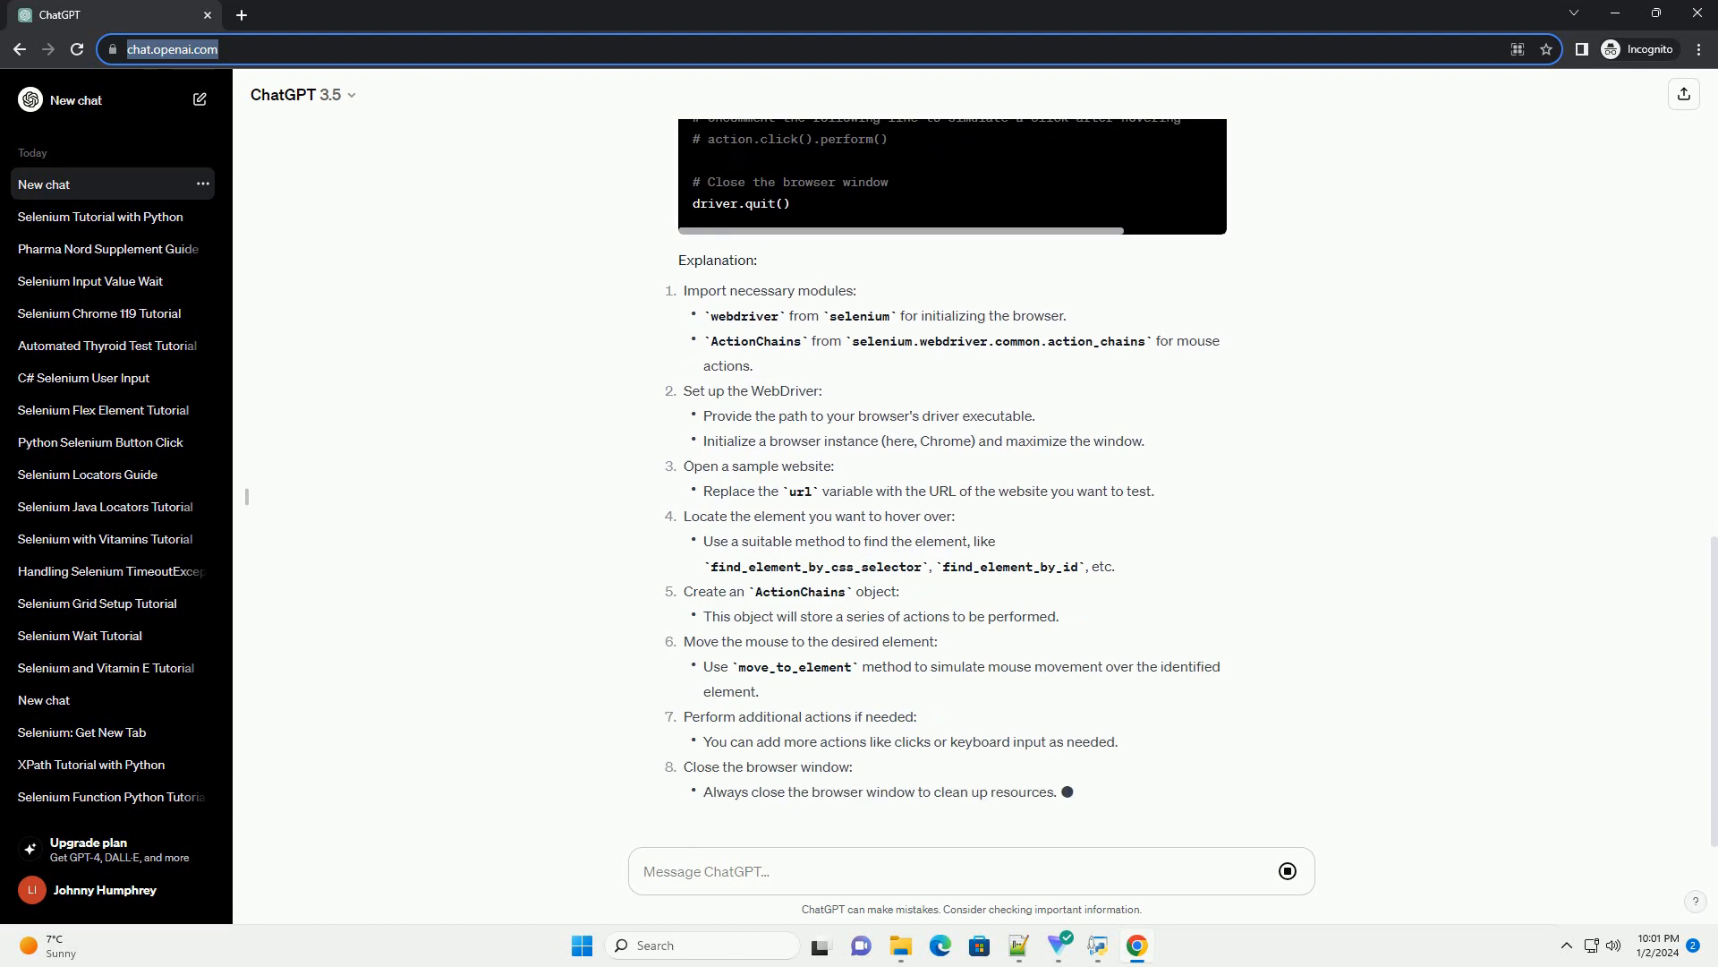
scroll("down", 3)
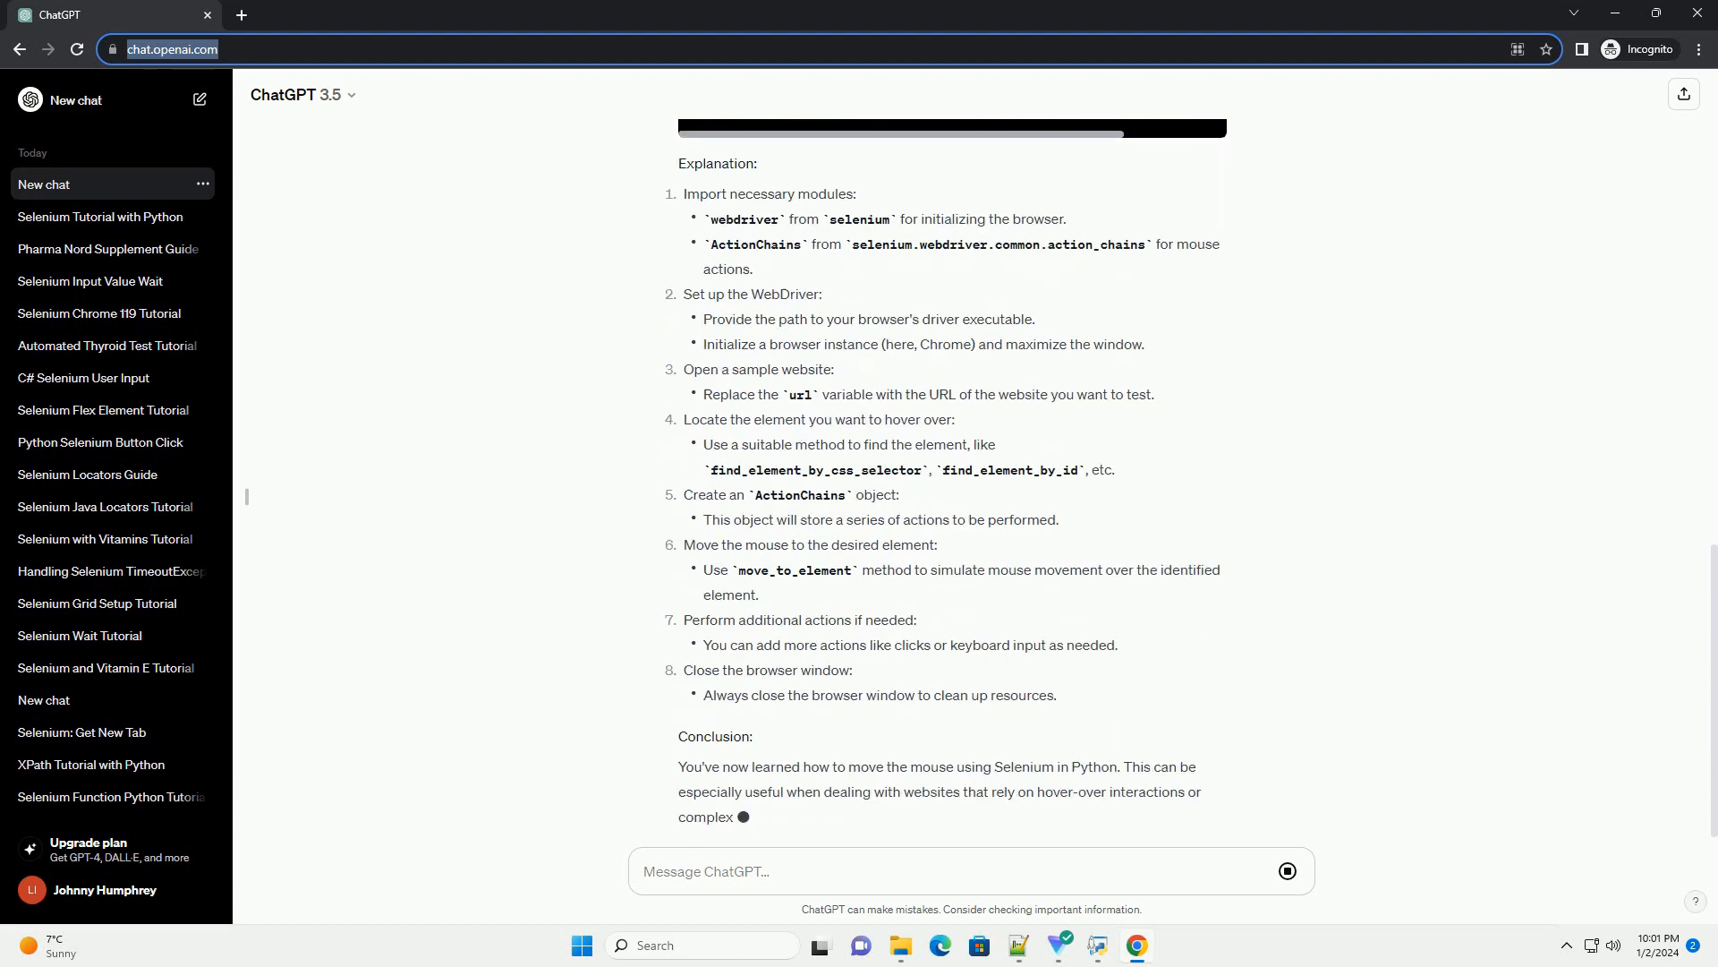